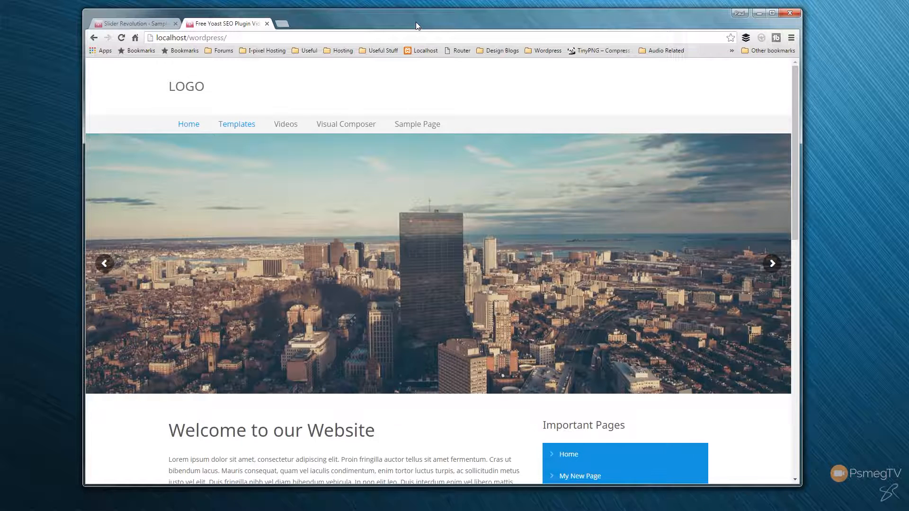
Step: Widen the browser, step the slider back to the previous slide, and maximize the window
left_click(771, 263)
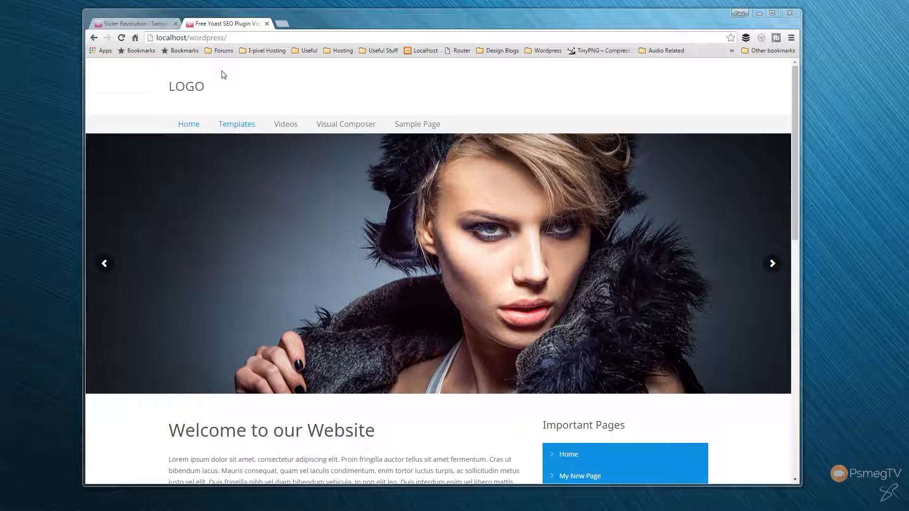
mouse_move(836, 330)
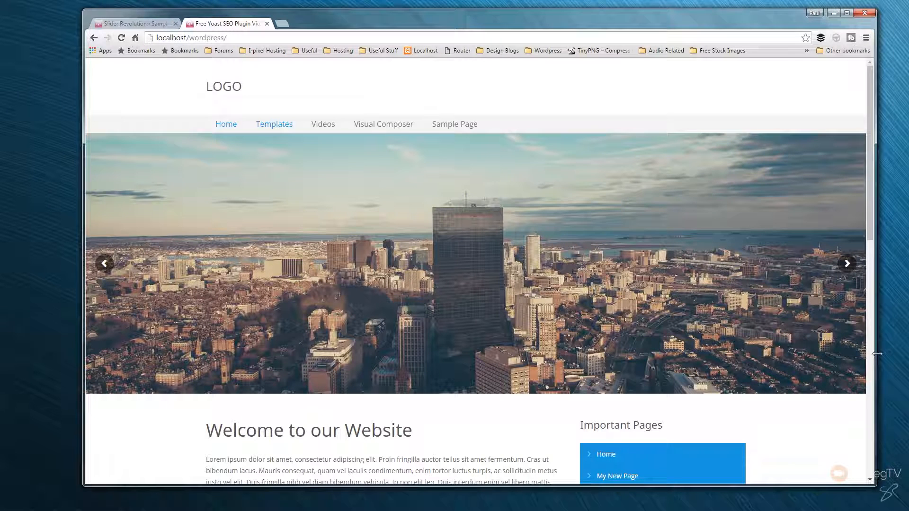
mouse_move(104, 263)
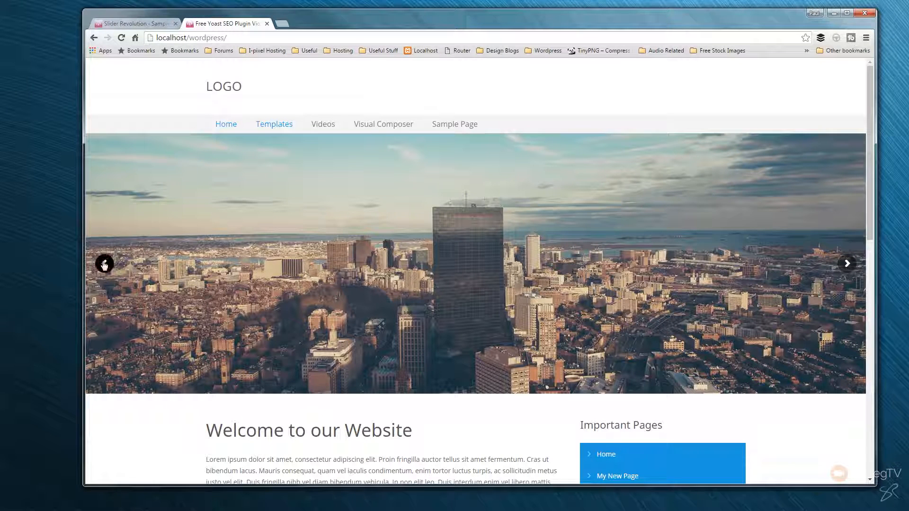
left_click(104, 263)
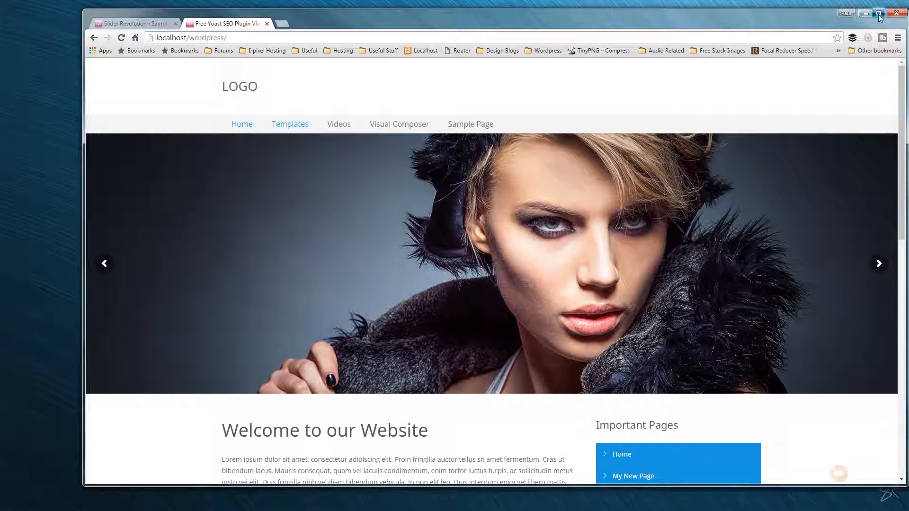
left_click(878, 13)
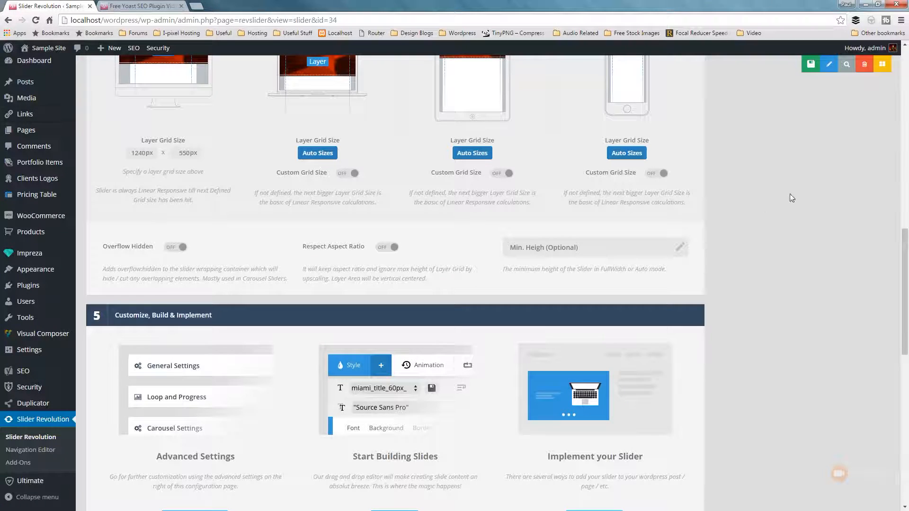
scroll("up", 3)
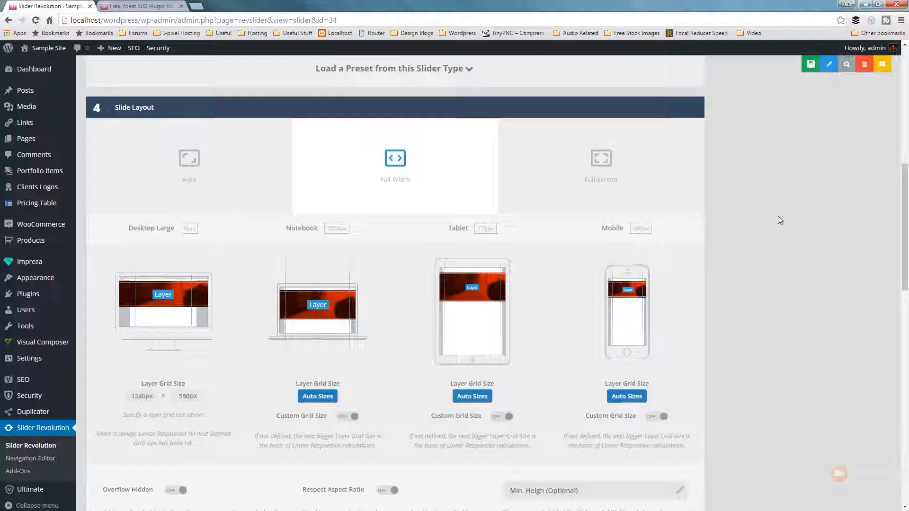
scroll("up", 3)
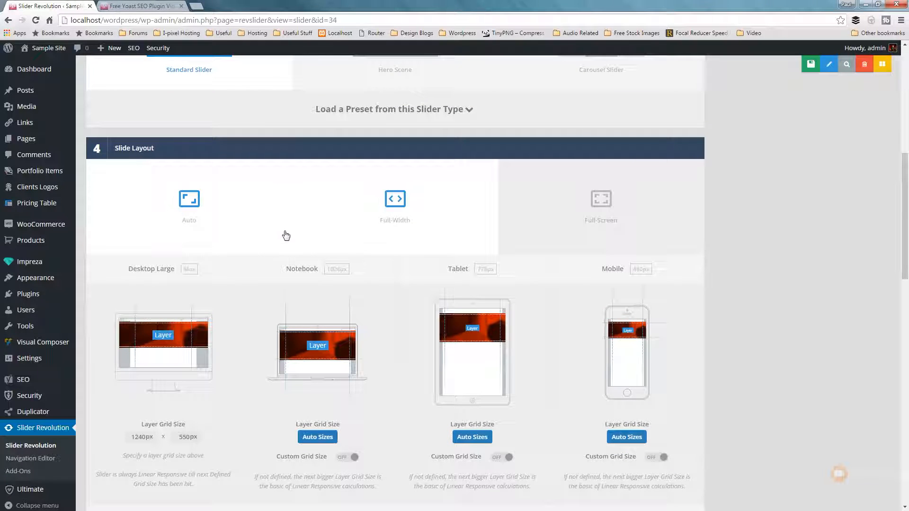
left_click(395, 199)
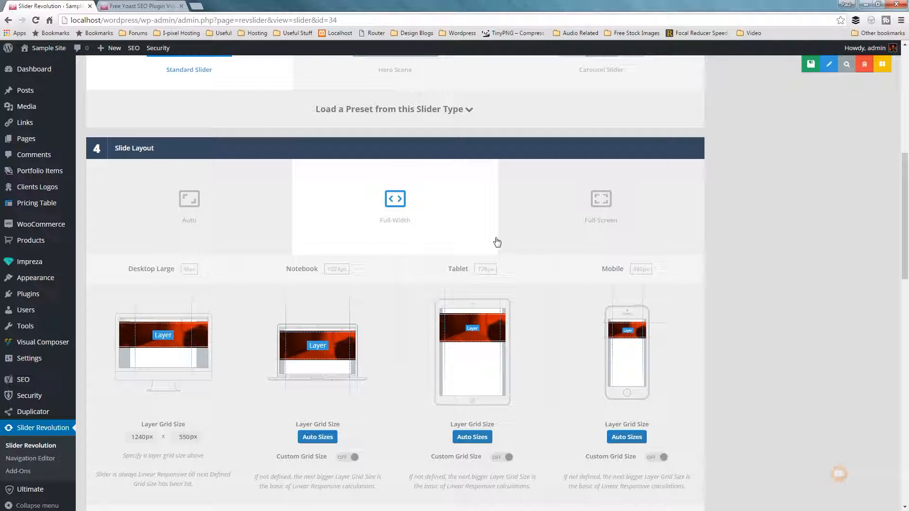
mouse_move(342, 254)
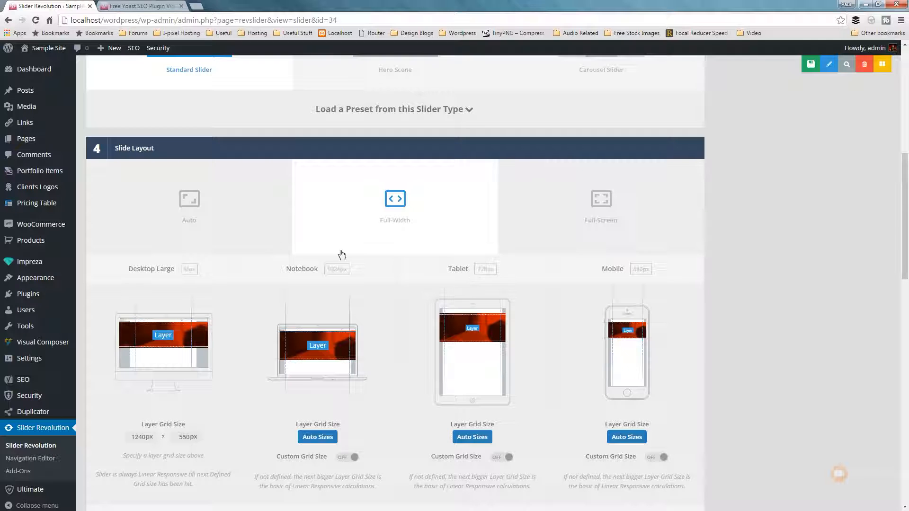
left_click(601, 199)
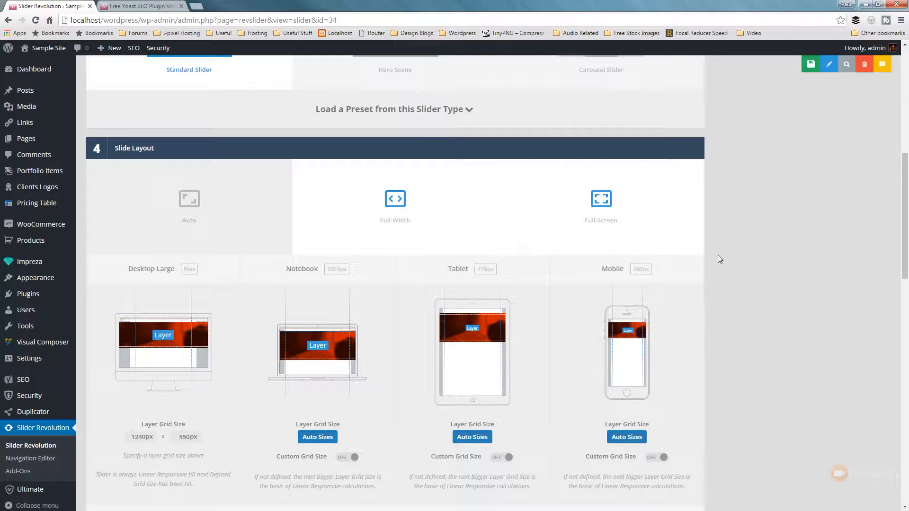
scroll("down", 3)
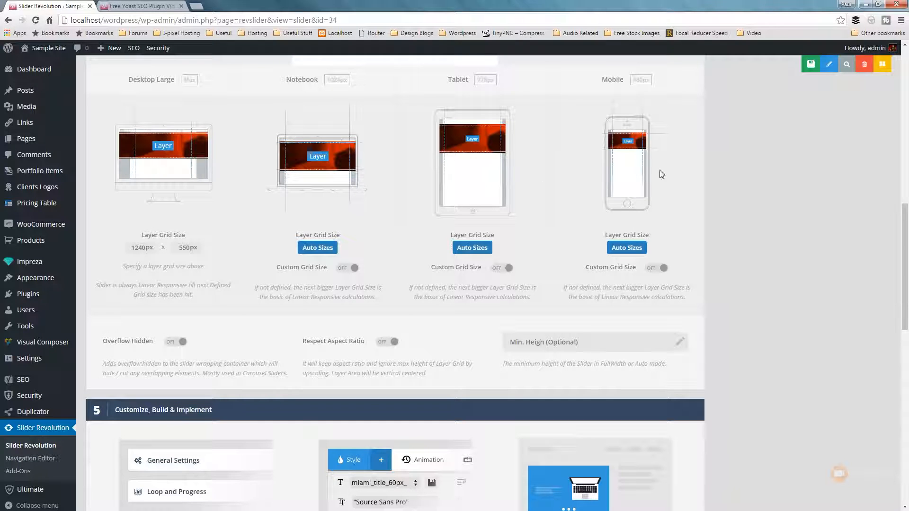
mouse_move(131, 279)
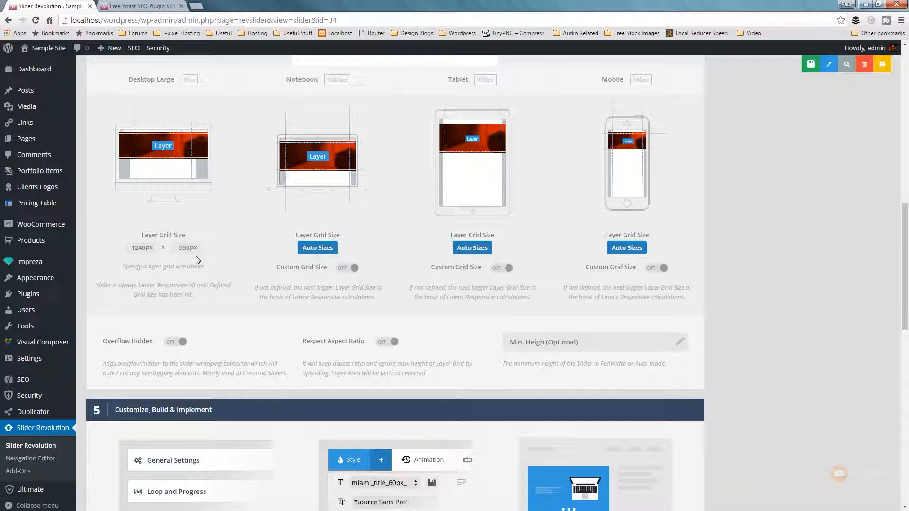
mouse_move(197, 243)
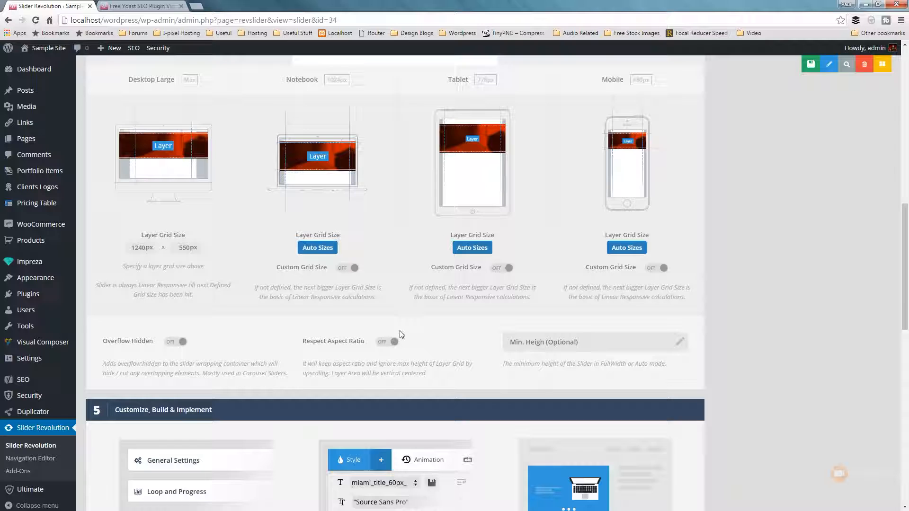
mouse_move(321, 344)
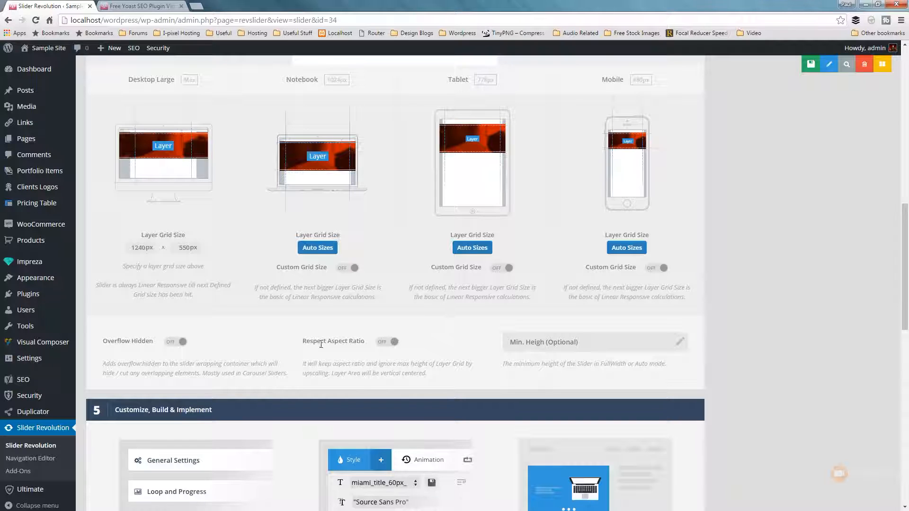
Step: Toggle Respect Aspect Ratio off and on again, leaving it on, and save the slider
left_click(386, 341)
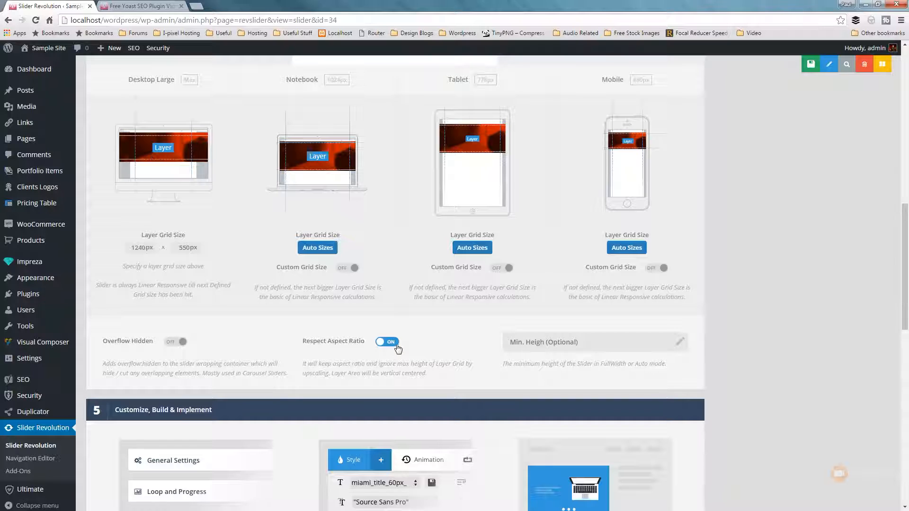
left_click(387, 342)
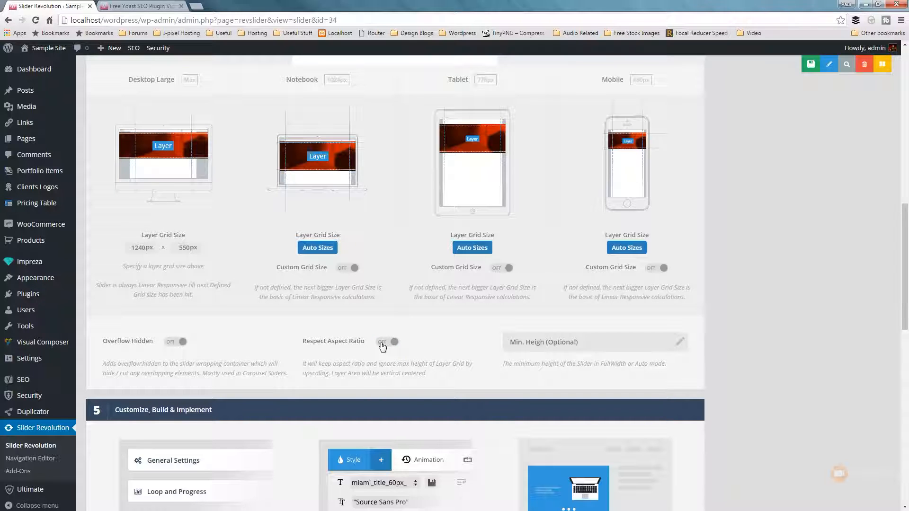
left_click(386, 341)
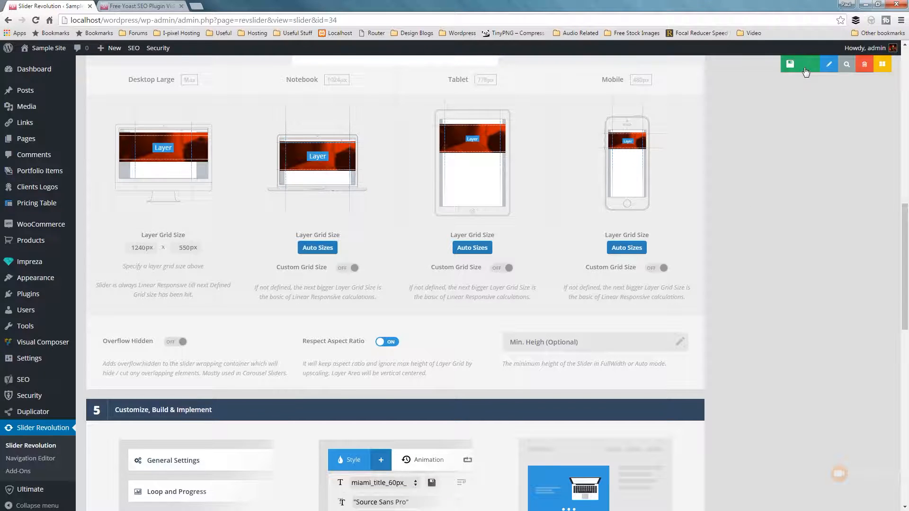
left_click(790, 64)
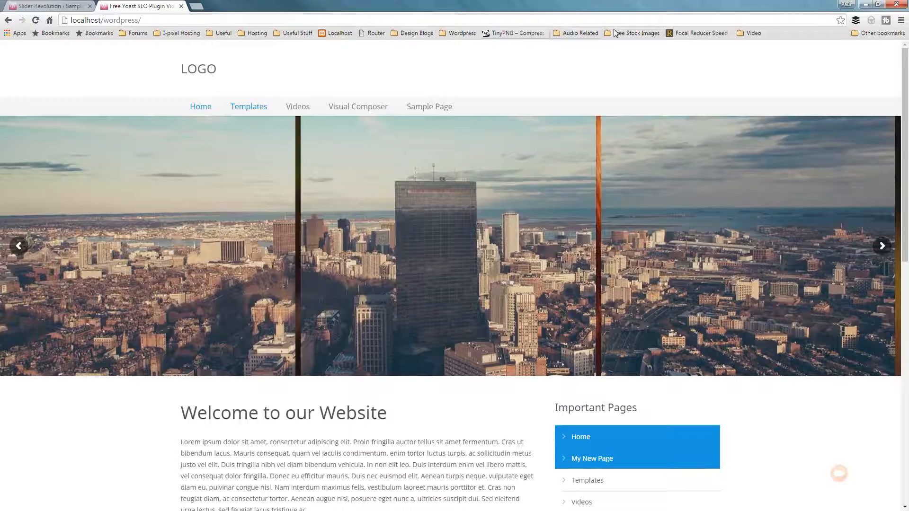
Step: Compare slider heights at several window widths, maximize, and return to the Slider Revolution tab
left_click(862, 5)
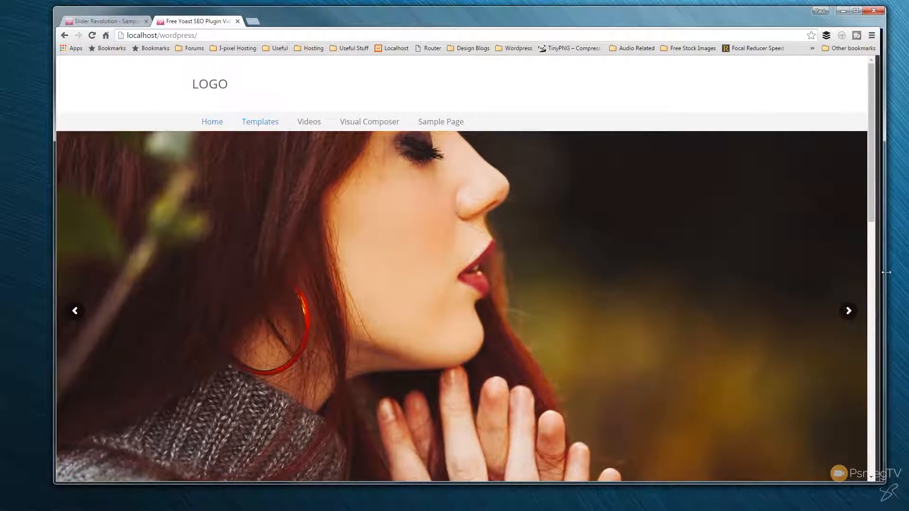
left_click(848, 310)
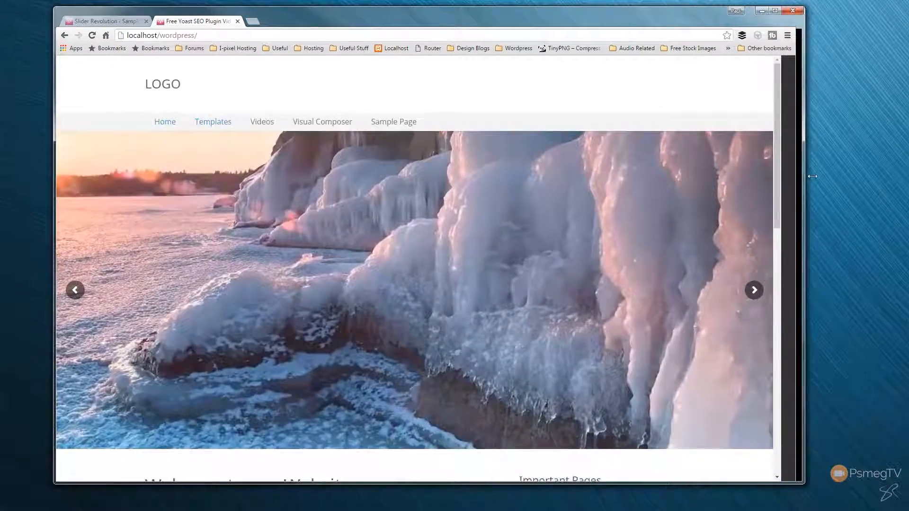
left_click(848, 11)
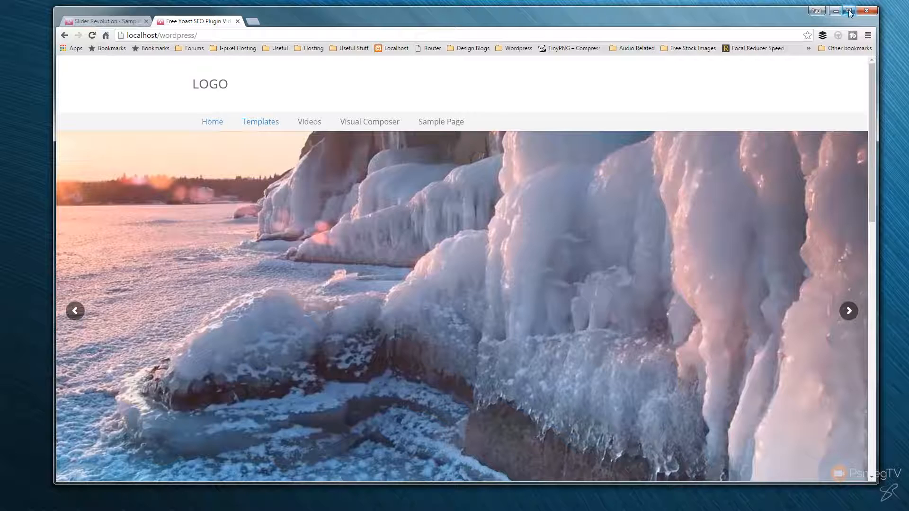
left_click(849, 10)
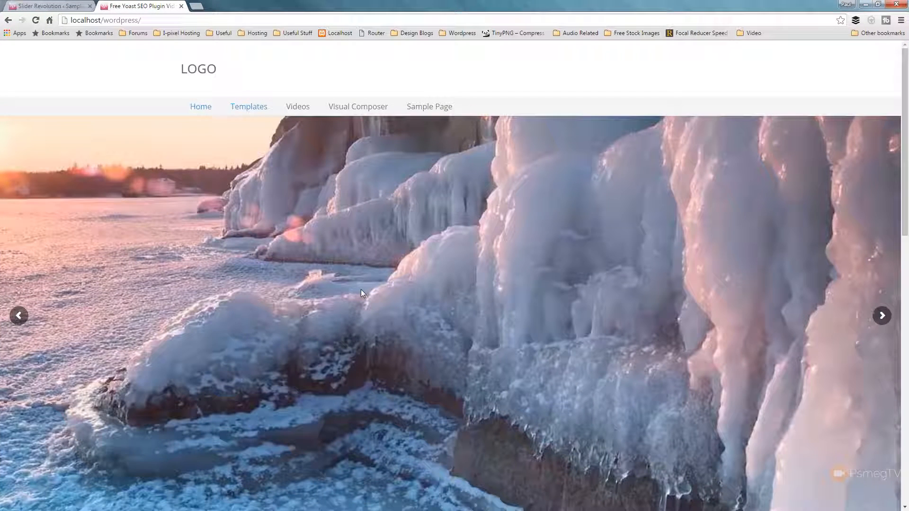
mouse_move(165, 129)
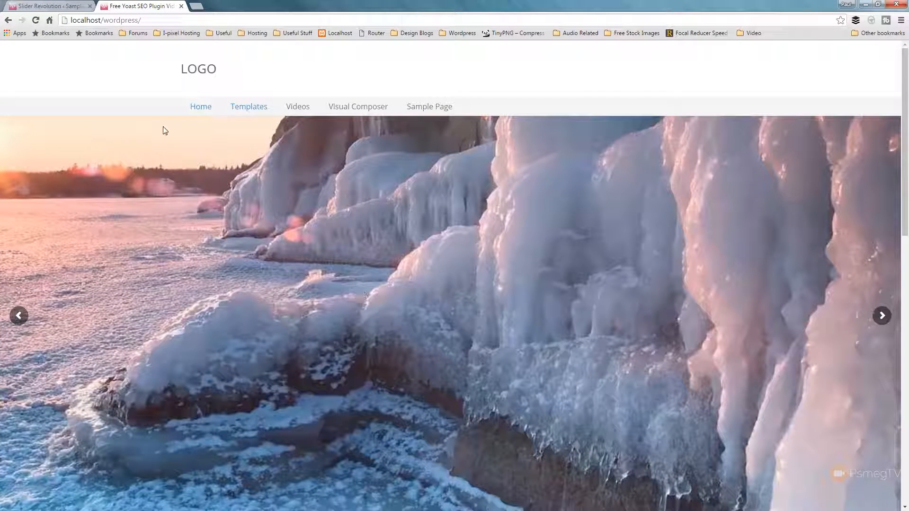
left_click(49, 6)
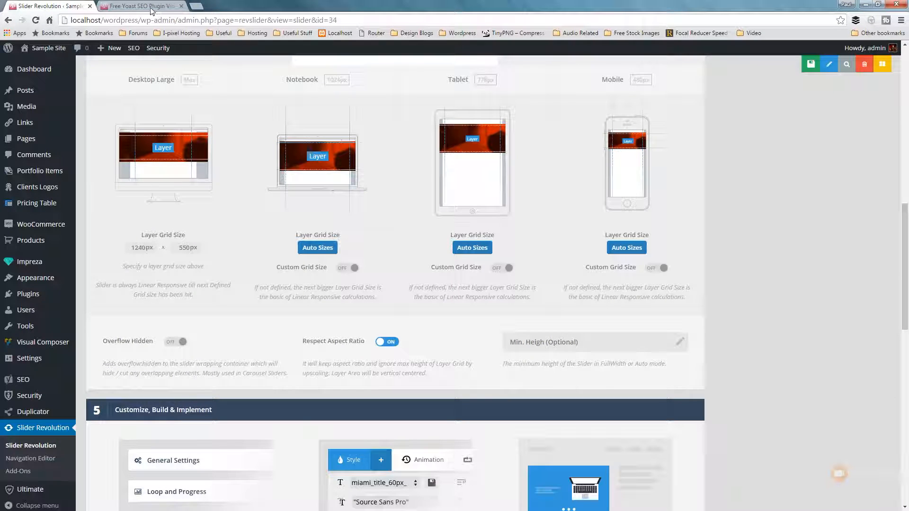
mouse_move(142, 6)
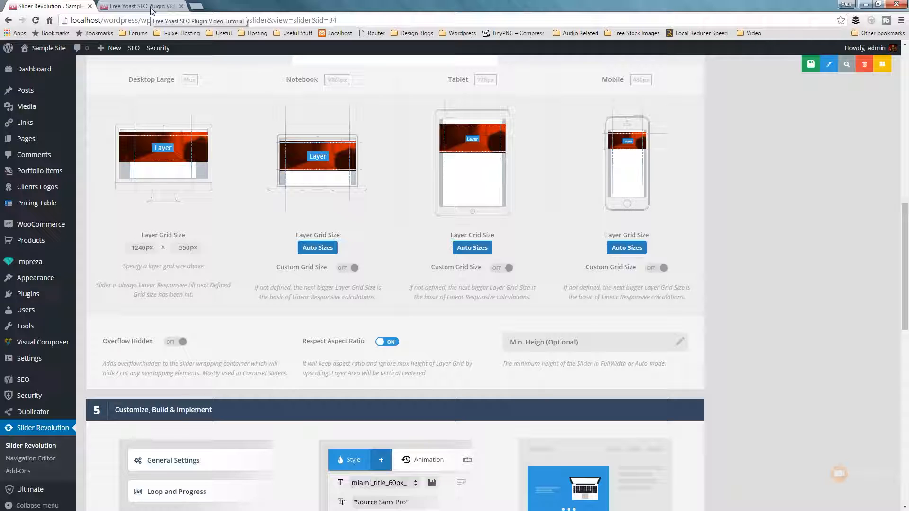
mouse_move(365, 362)
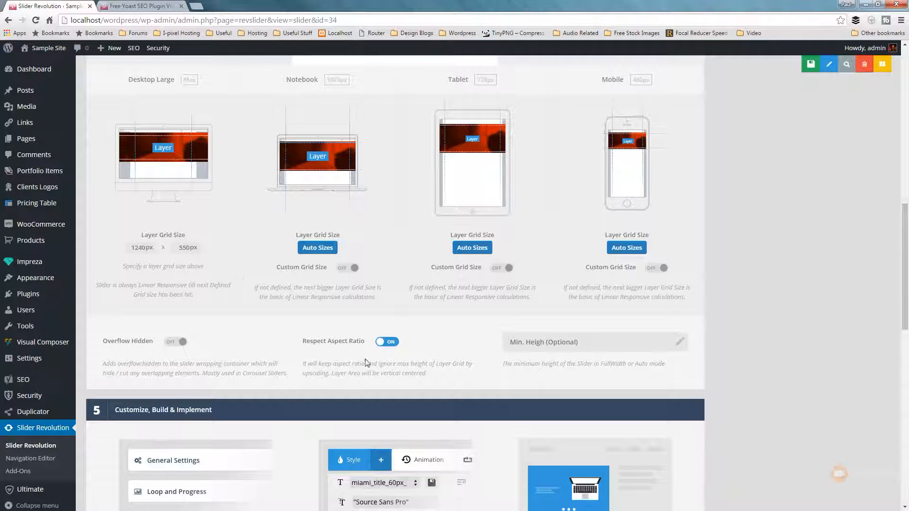
mouse_move(416, 336)
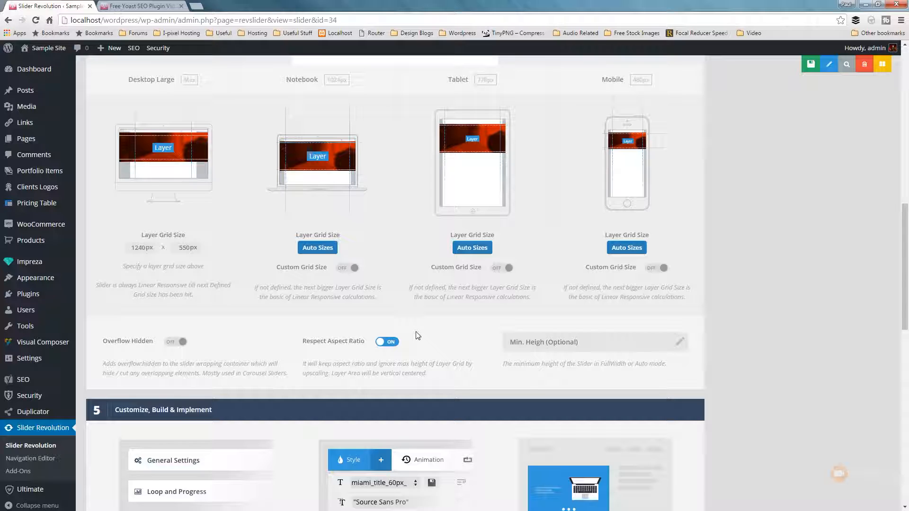
mouse_move(404, 333)
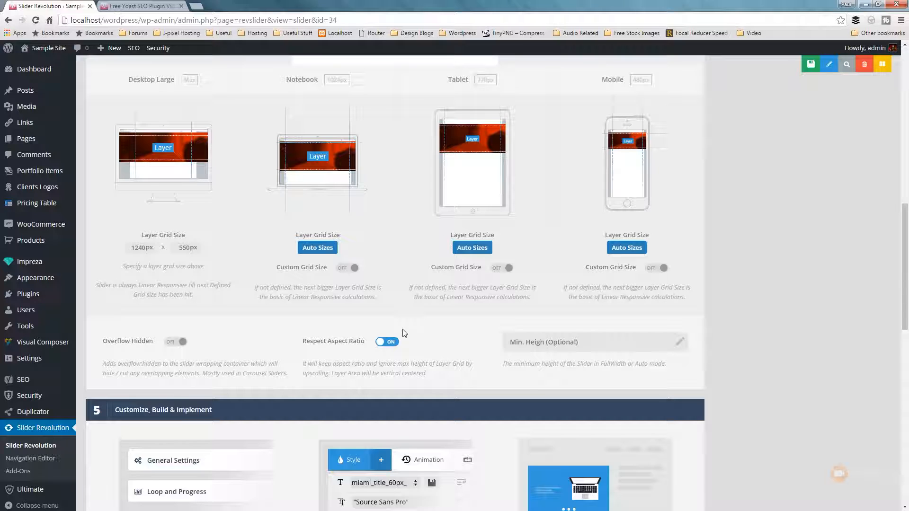
mouse_move(261, 295)
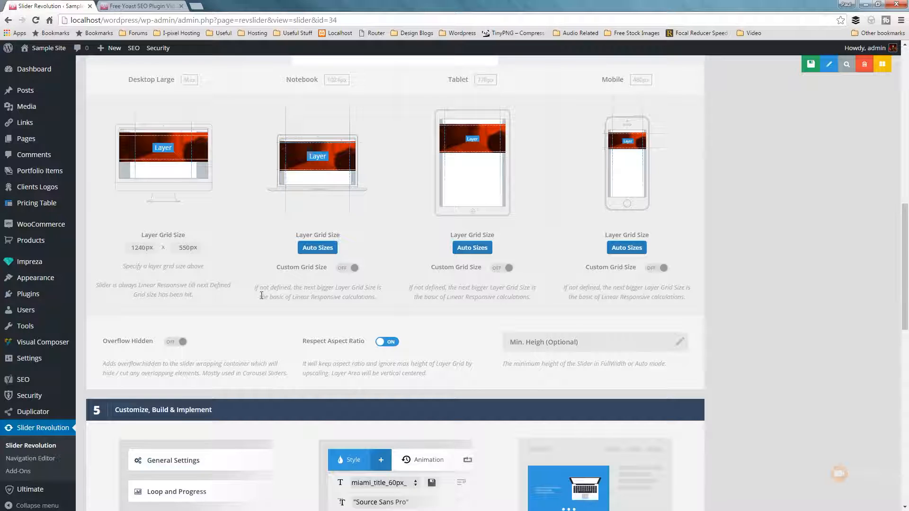
mouse_move(265, 311)
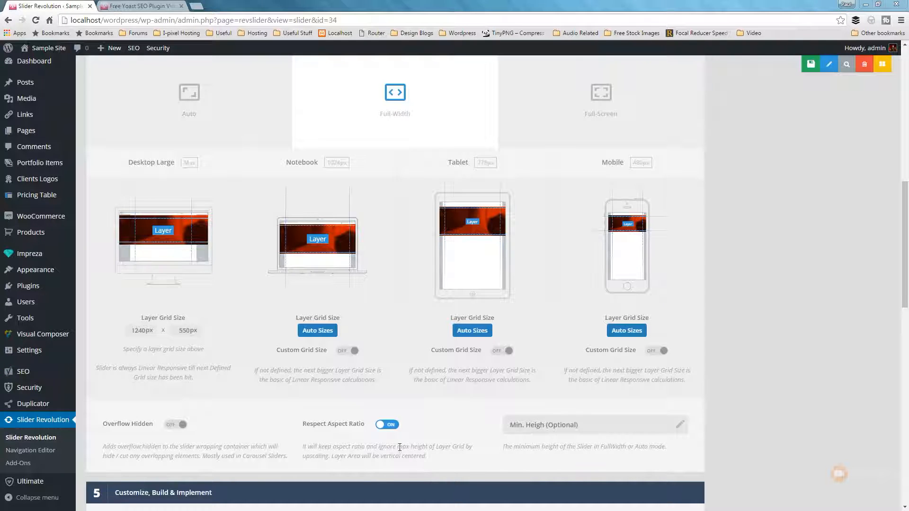
Step: Switch Respect Aspect Ratio off and save the Fades slider's settings
left_click(386, 424)
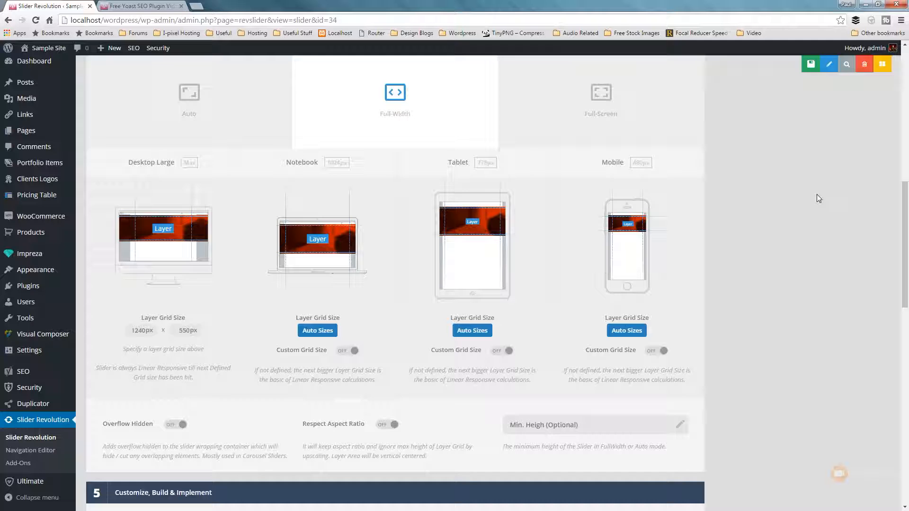
left_click(811, 64)
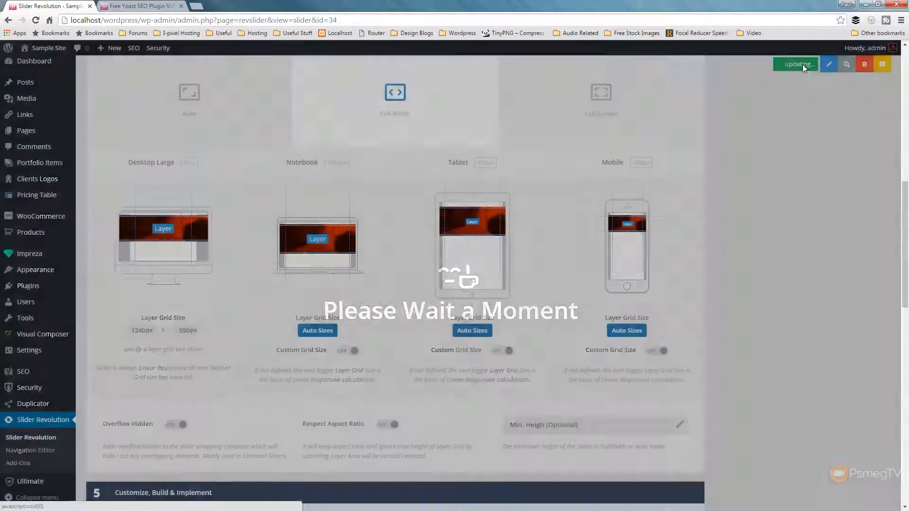
left_click(798, 64)
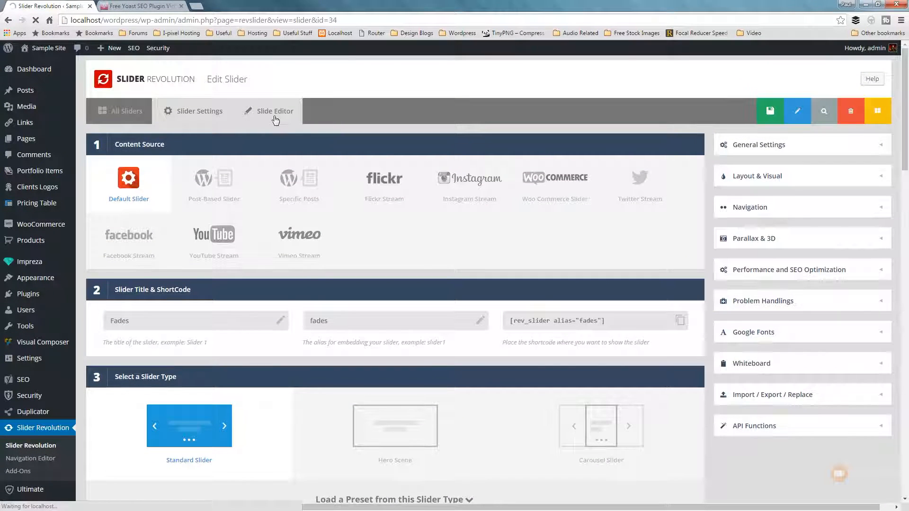
Step: Open the Fades slide editor and show slide 1's background Source Settings
left_click(273, 111)
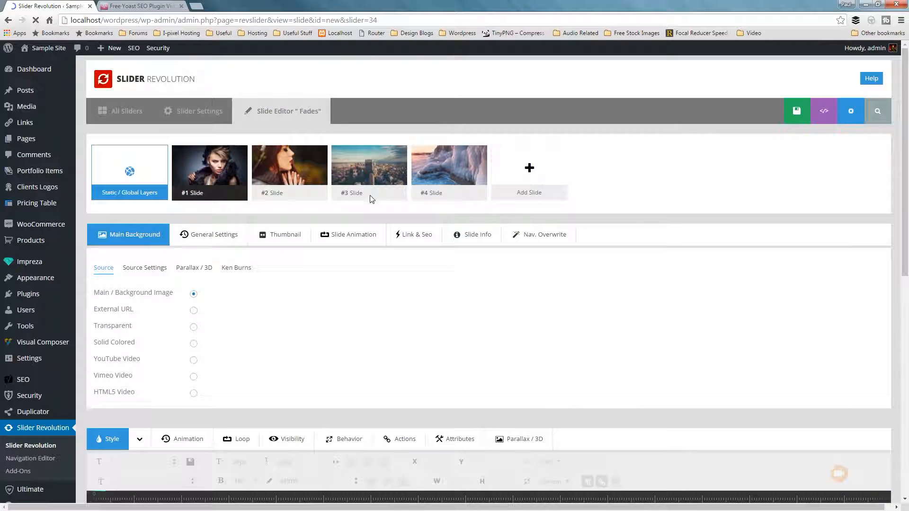
mouse_move(414, 343)
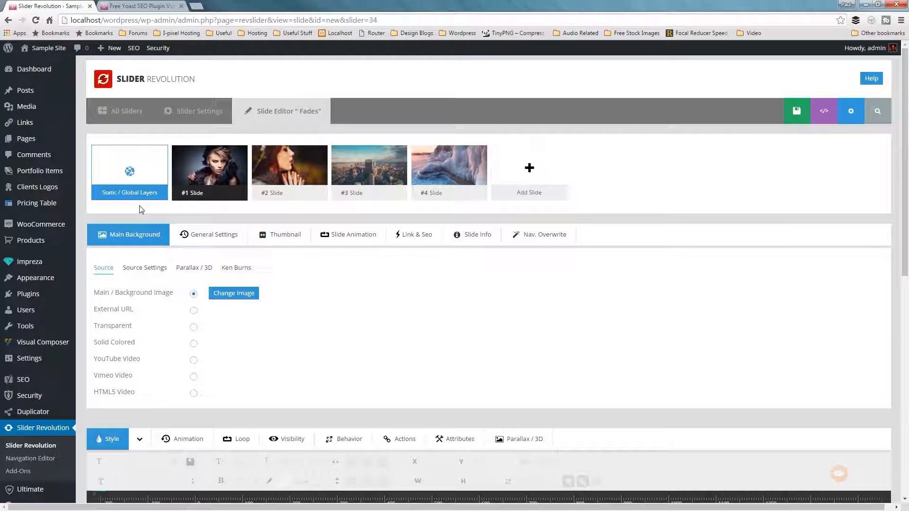
left_click(144, 267)
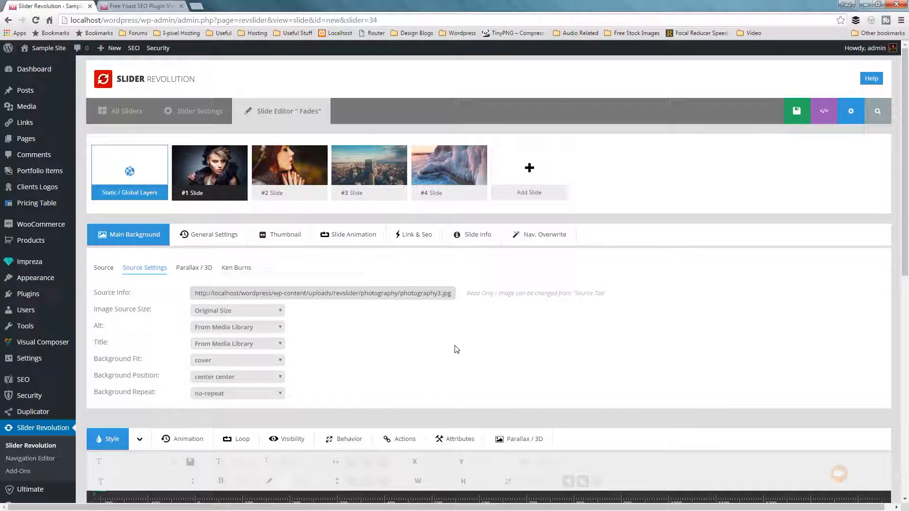
mouse_move(194, 400)
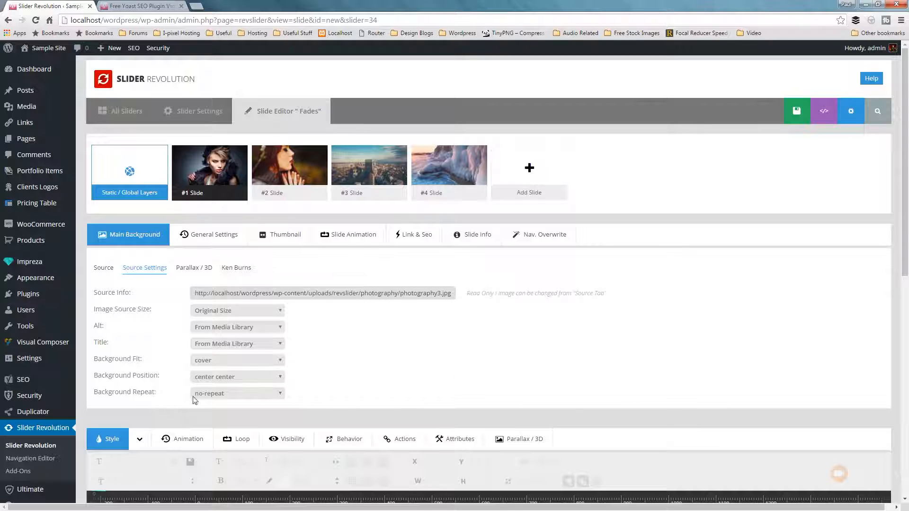
mouse_move(220, 385)
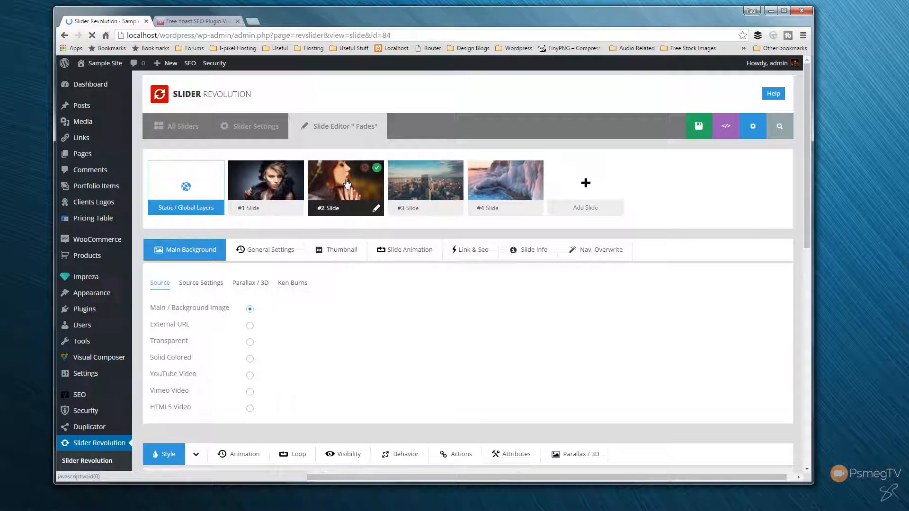
mouse_move(260, 196)
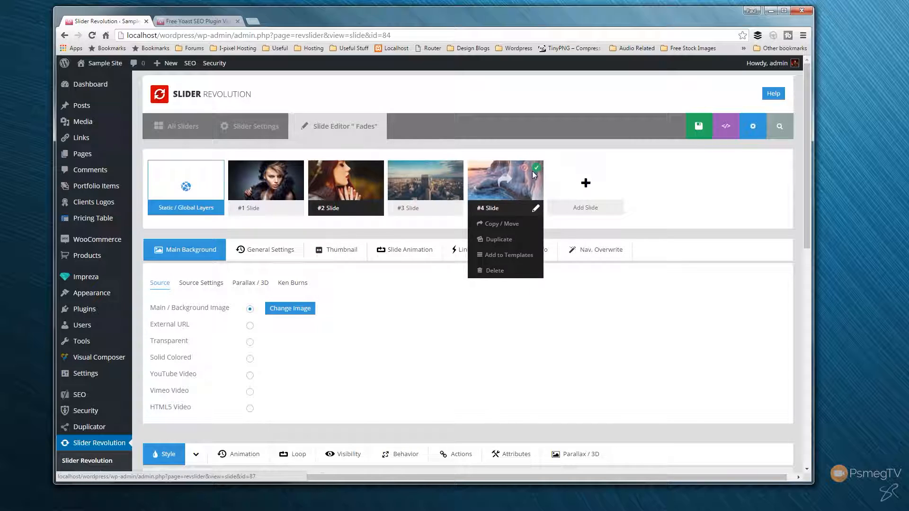
Step: Select slide #2 and show its Source Settings: photography6, cover, center center
left_click(354, 331)
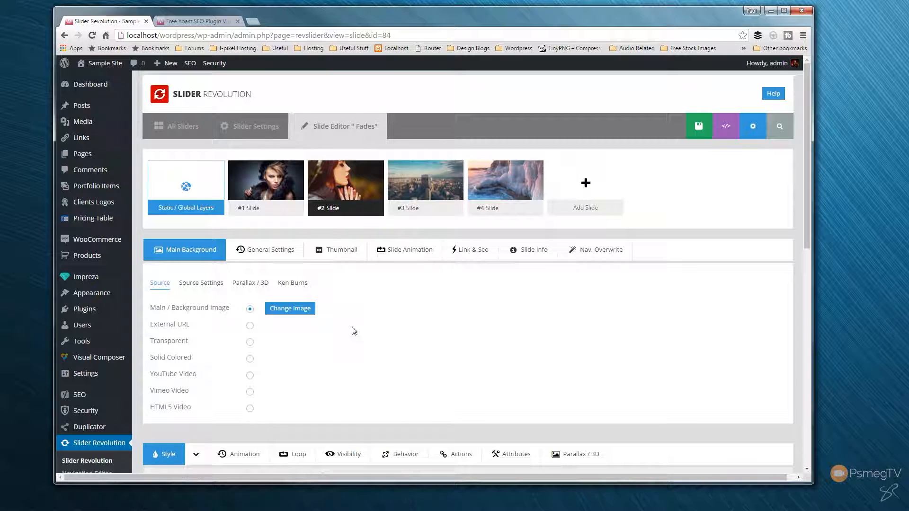
left_click(201, 283)
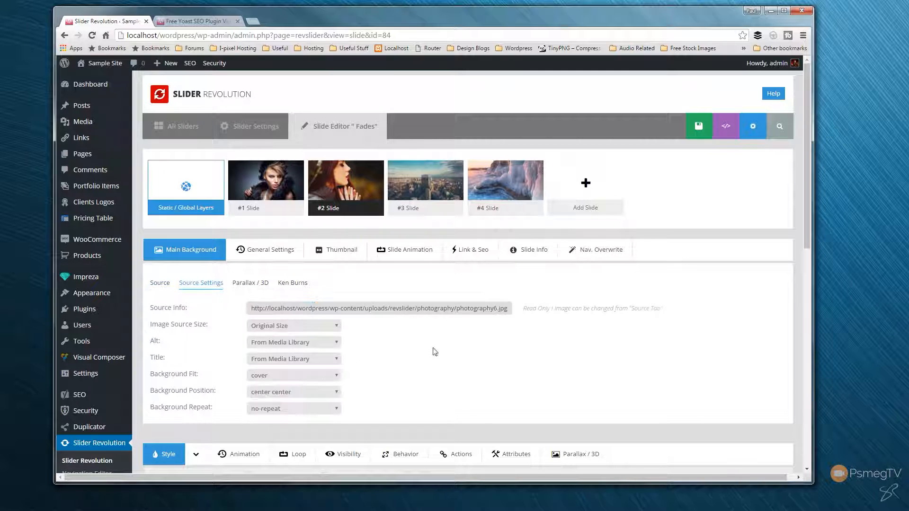
Step: Pick center top in slide 2's Background Position dropdown and preview the canvas
scroll("down", 3)
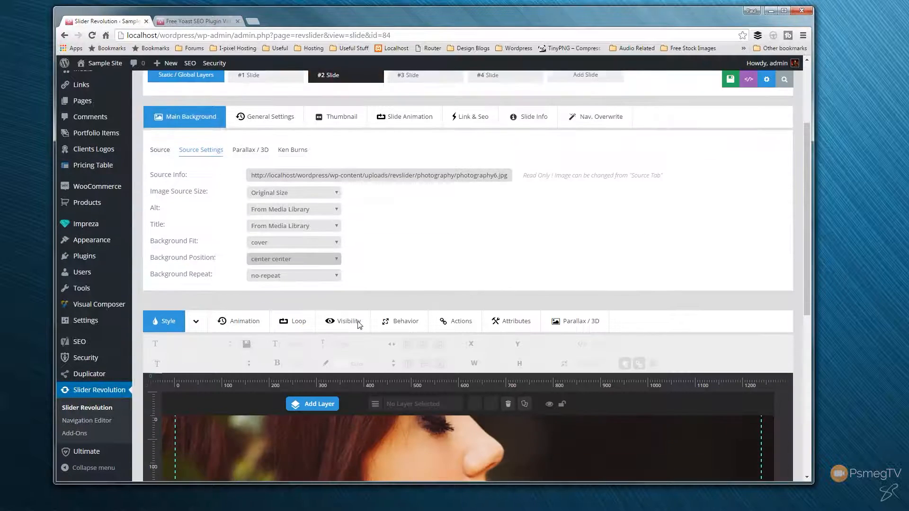
left_click(292, 259)
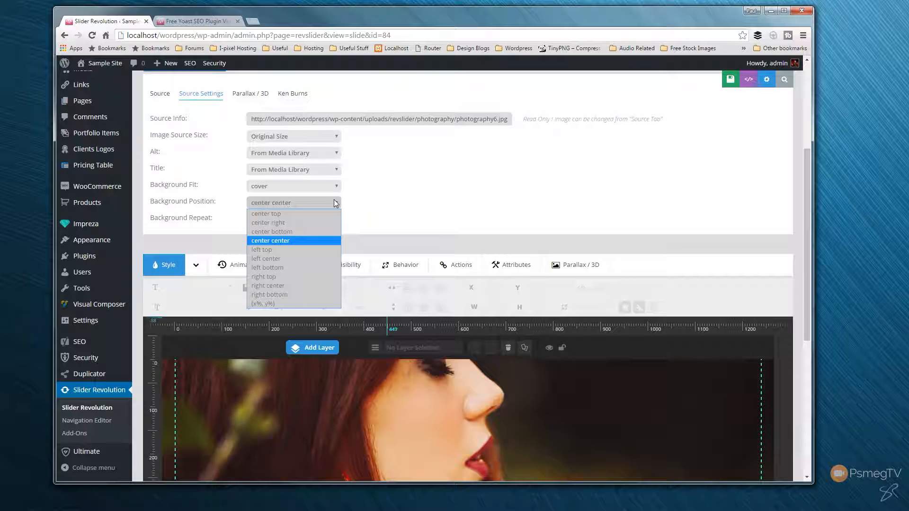
mouse_move(273, 226)
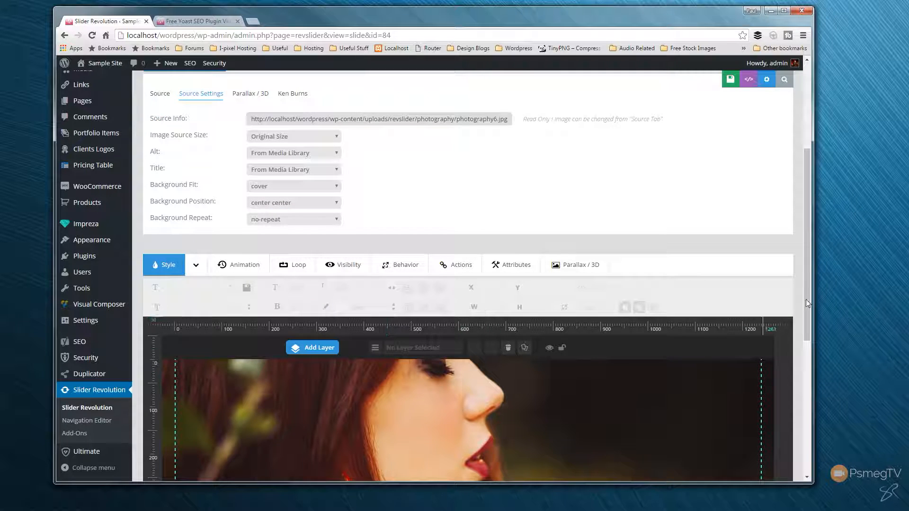
scroll("down", 3)
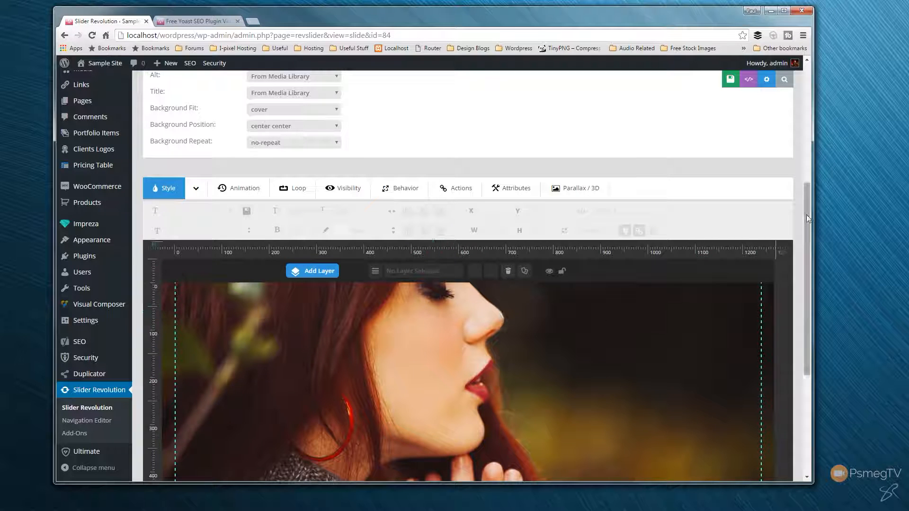
scroll("up", 3)
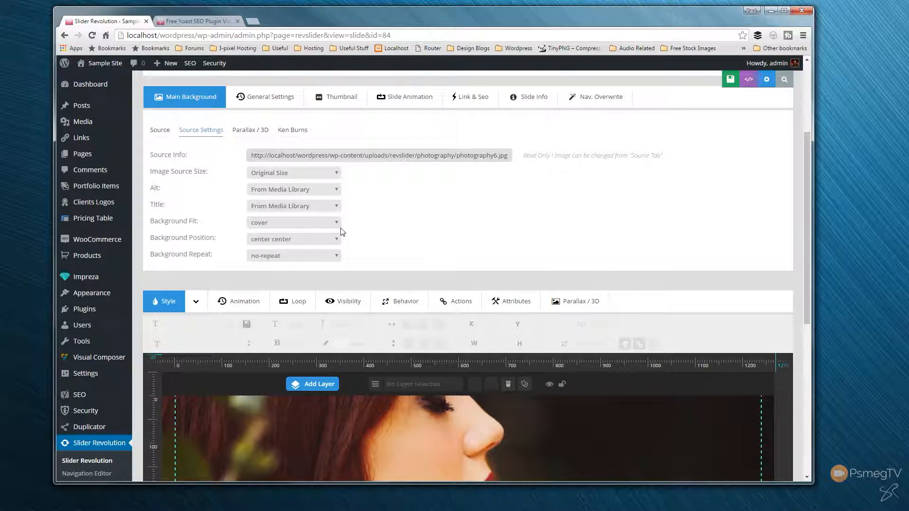
left_click(293, 238)
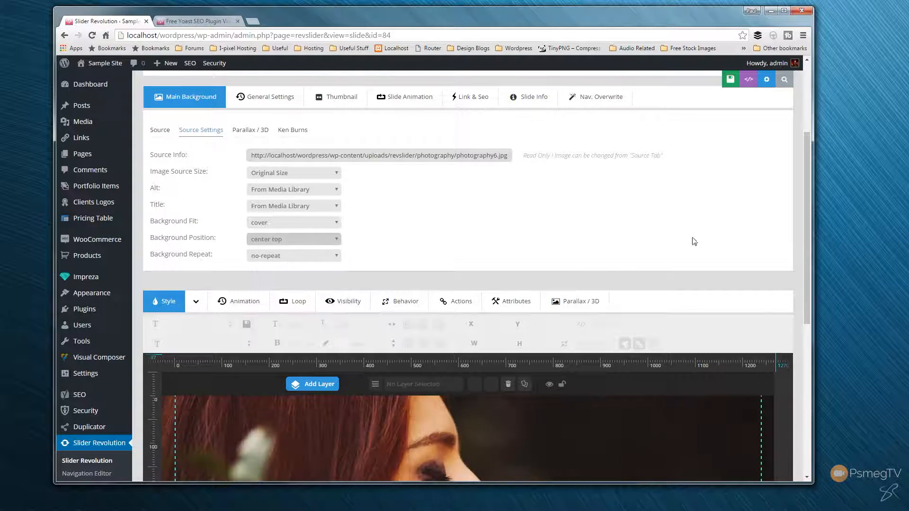
scroll("down", 3)
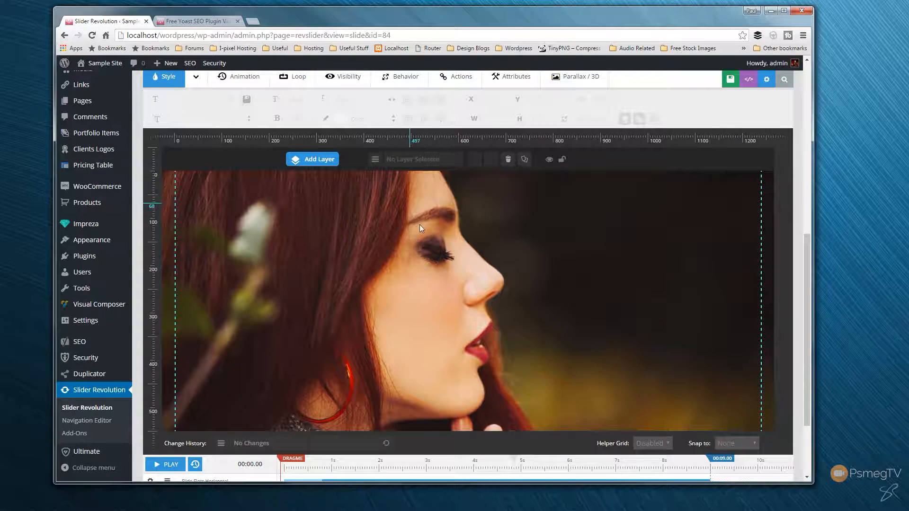
mouse_move(536, 232)
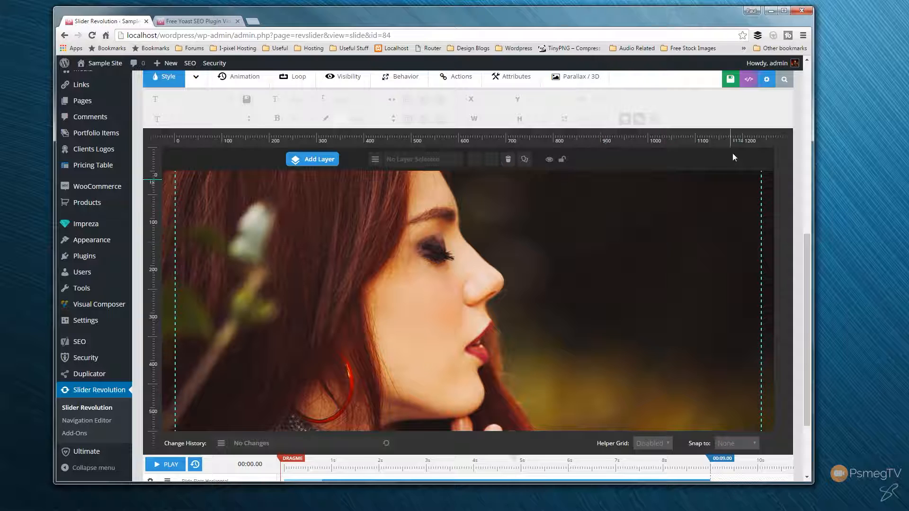
Step: Save slide 2 and advance the live homepage slider to the red-haired portrait
left_click(730, 79)
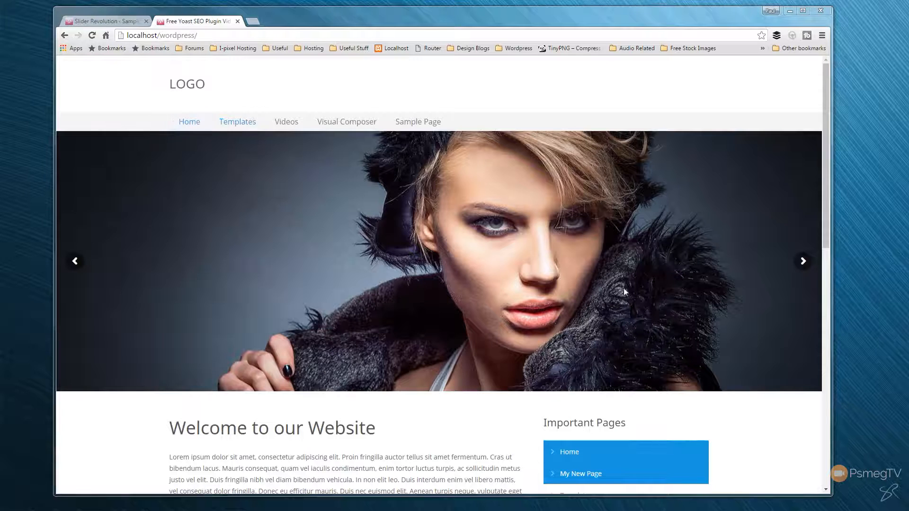
left_click(803, 261)
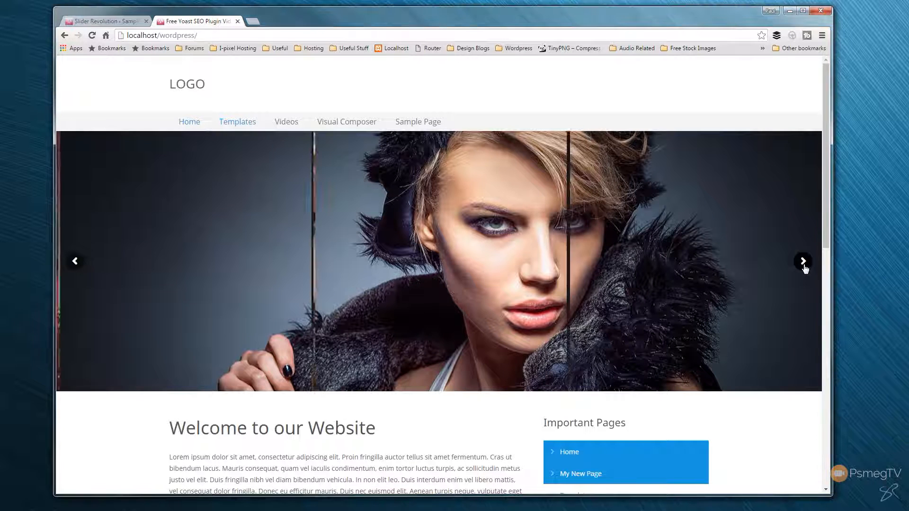
left_click(804, 261)
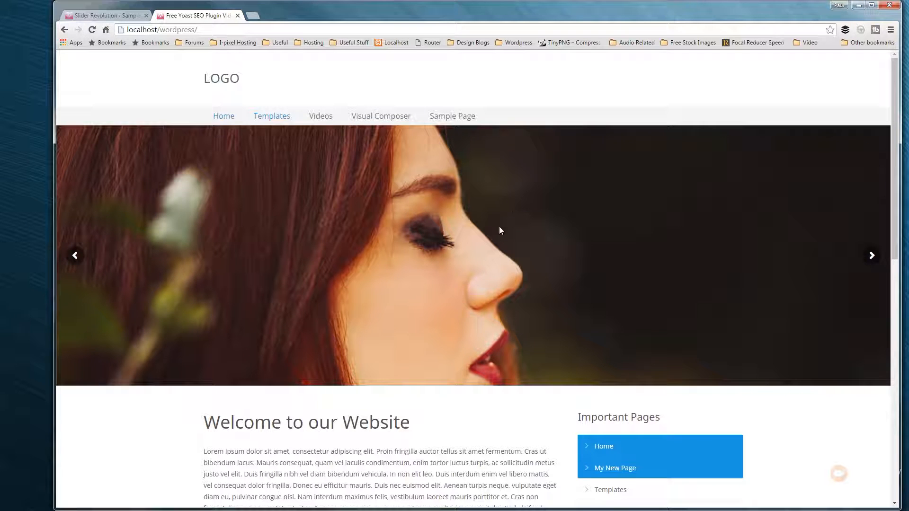
mouse_move(349, 297)
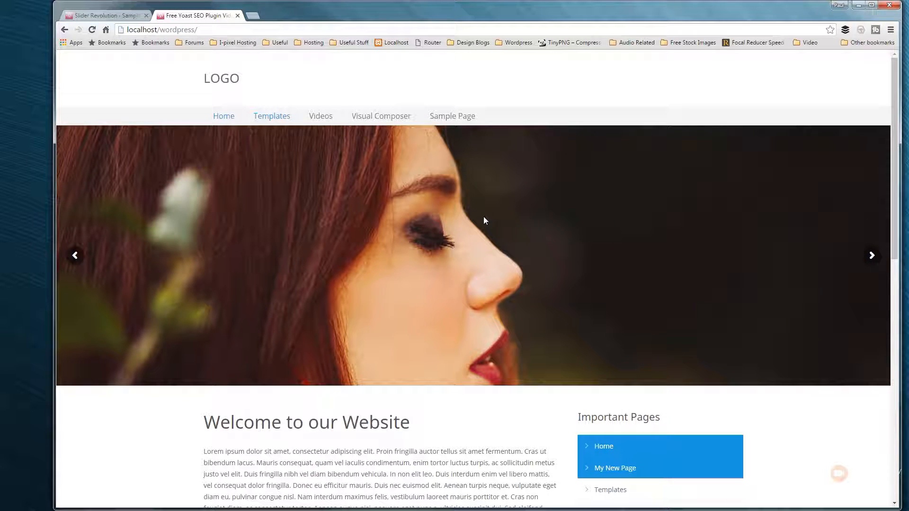
mouse_move(711, 269)
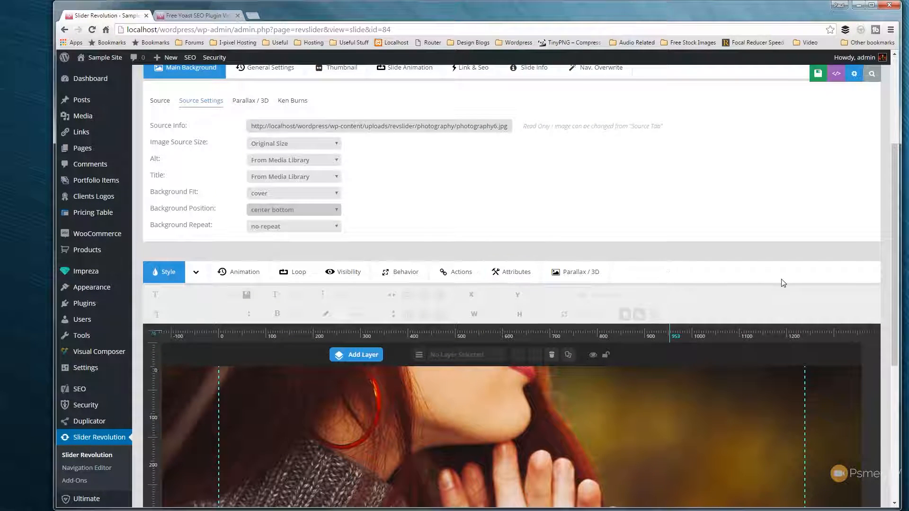
Step: Scroll down through slide 2's background Source Settings
scroll("down", 3)
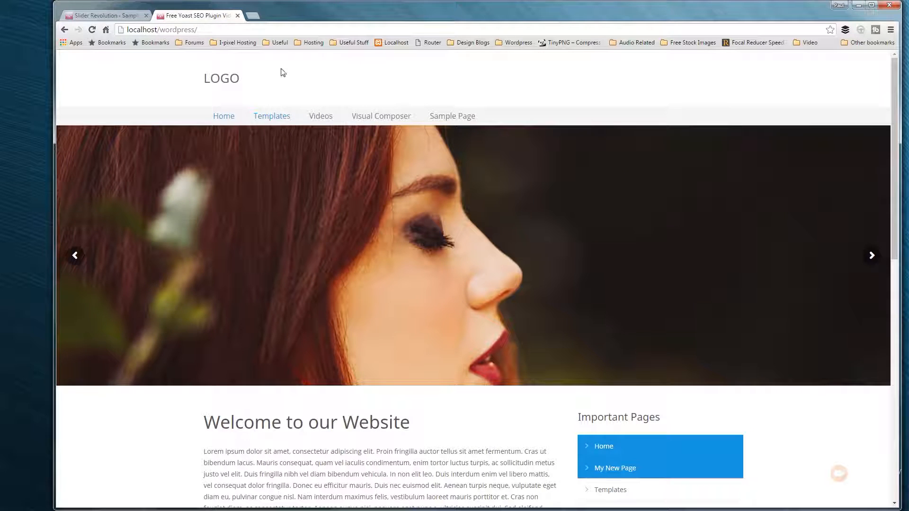
Step: Reload the homepage and advance the slider to view slide 2's center bottom background
left_click(91, 29)
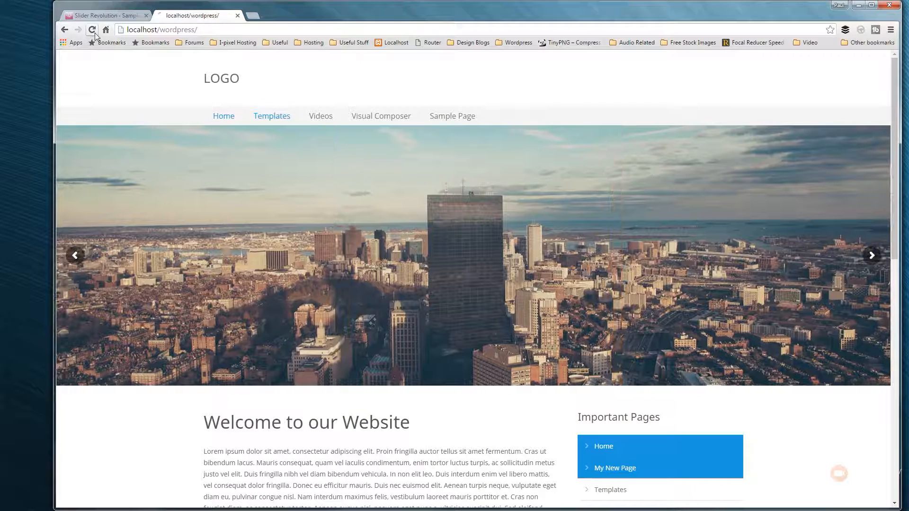
left_click(91, 29)
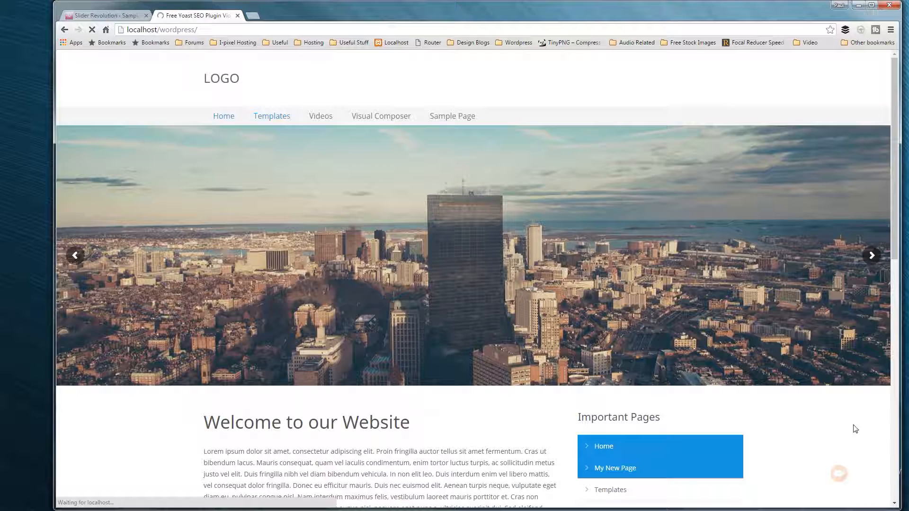
left_click(871, 256)
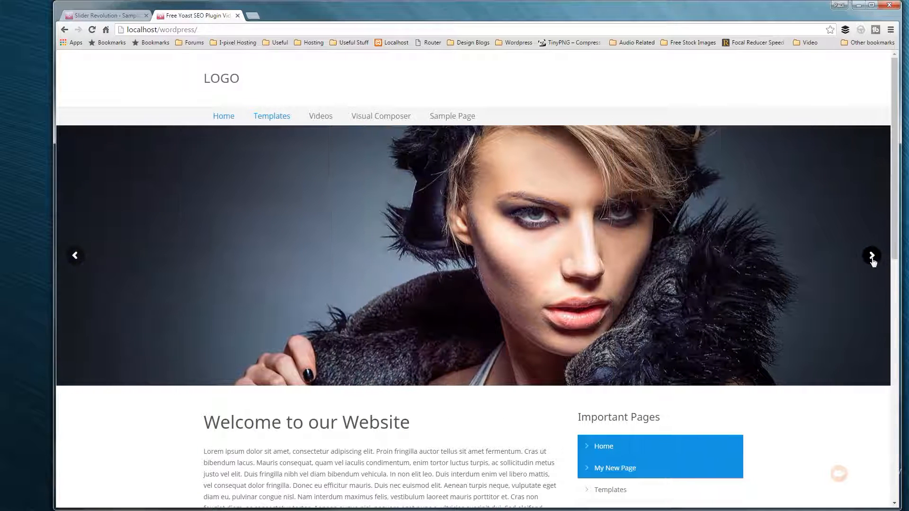
left_click(871, 256)
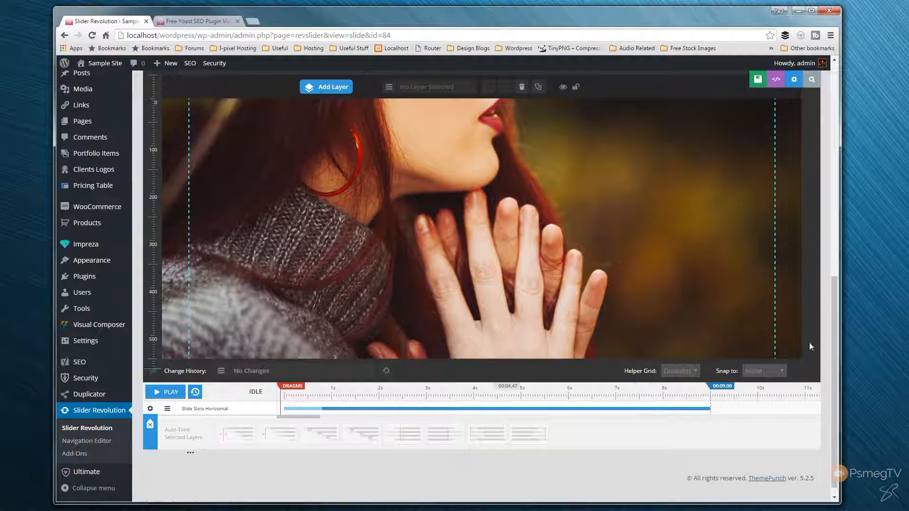
scroll("up", 3)
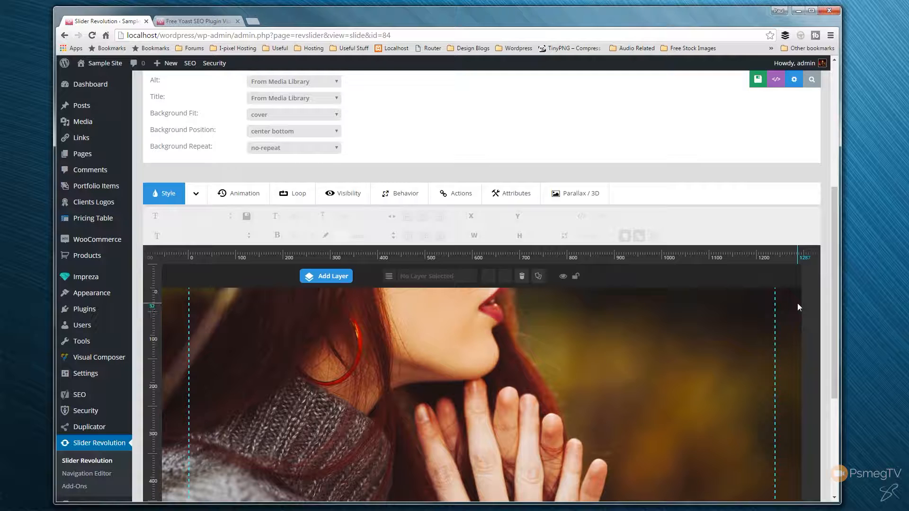